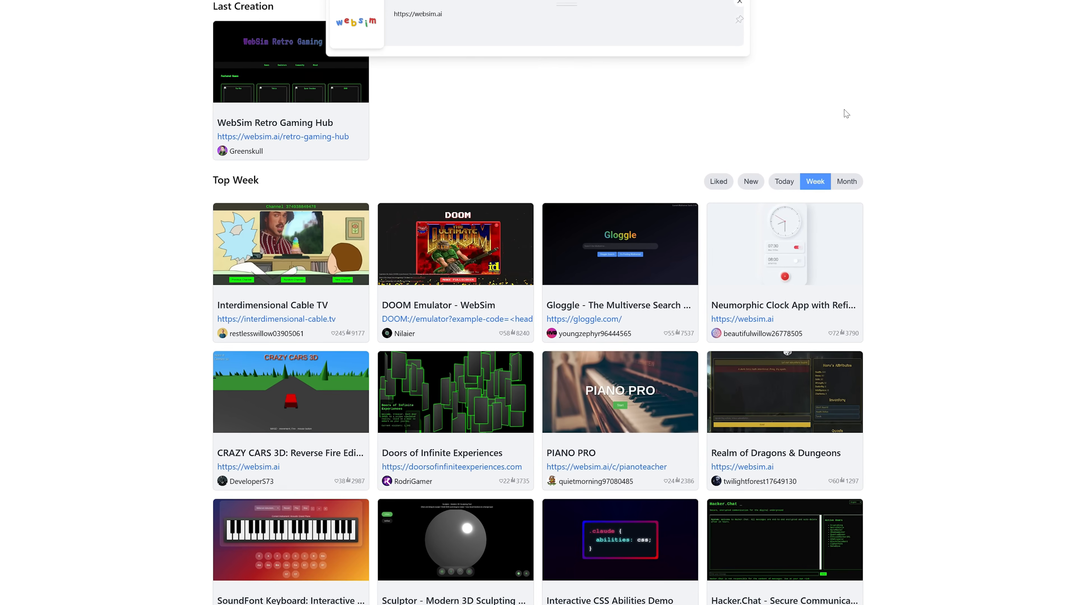
Step: Start the Deep Dive game from its title screen and begin swimming underwater
{"action": "scroll", "scroll_direction": "down", "scroll_amount": 3}
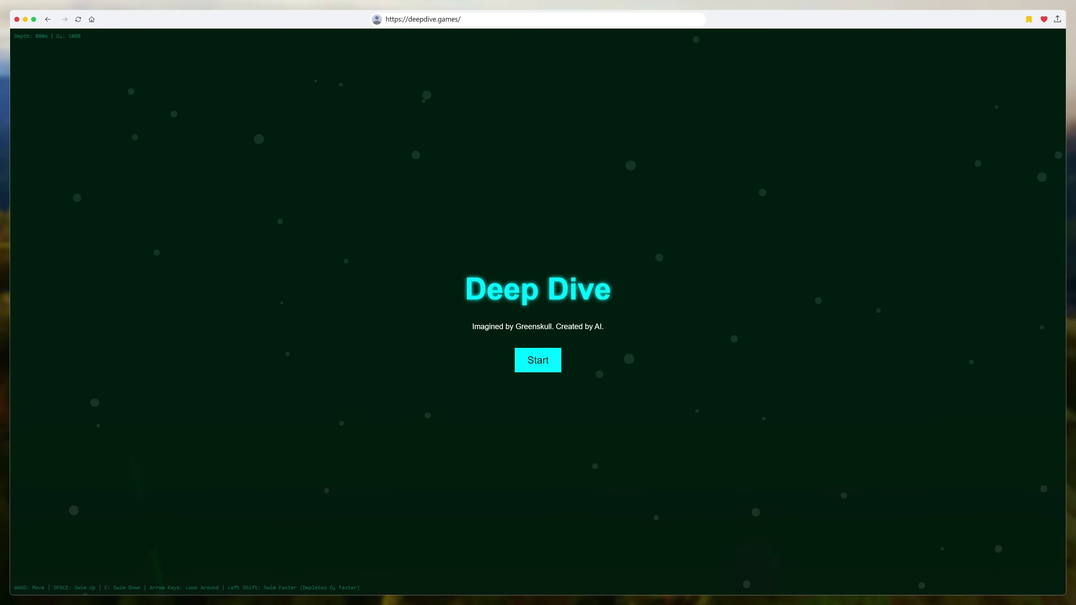
{"action": "mouse_move", "coordinate": [538, 361]}
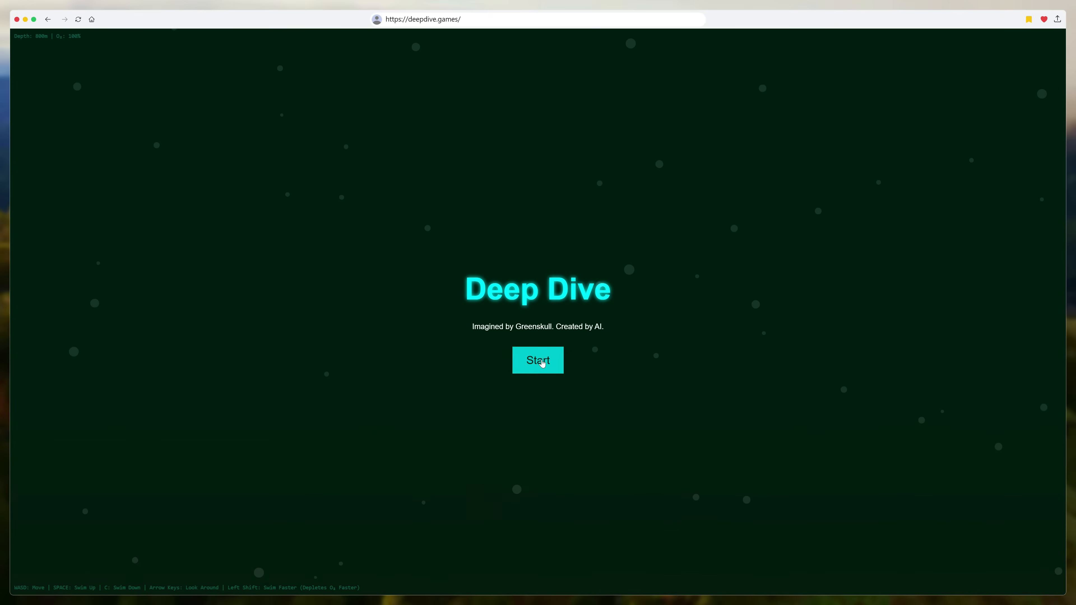
{"action": "left_click", "coordinate": [537, 360]}
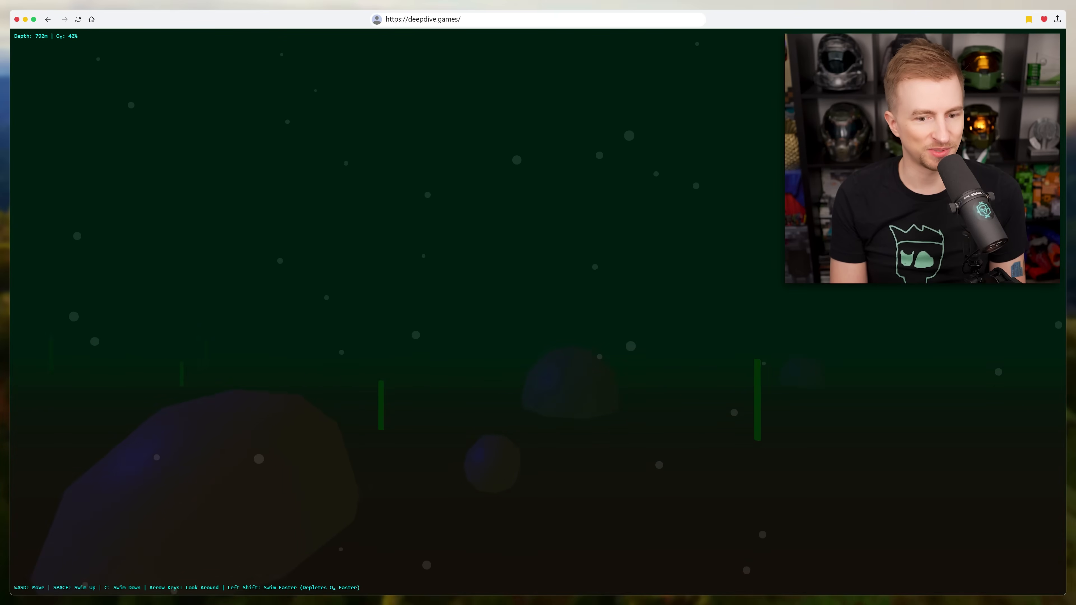
{"action": "key", "text": "w"}
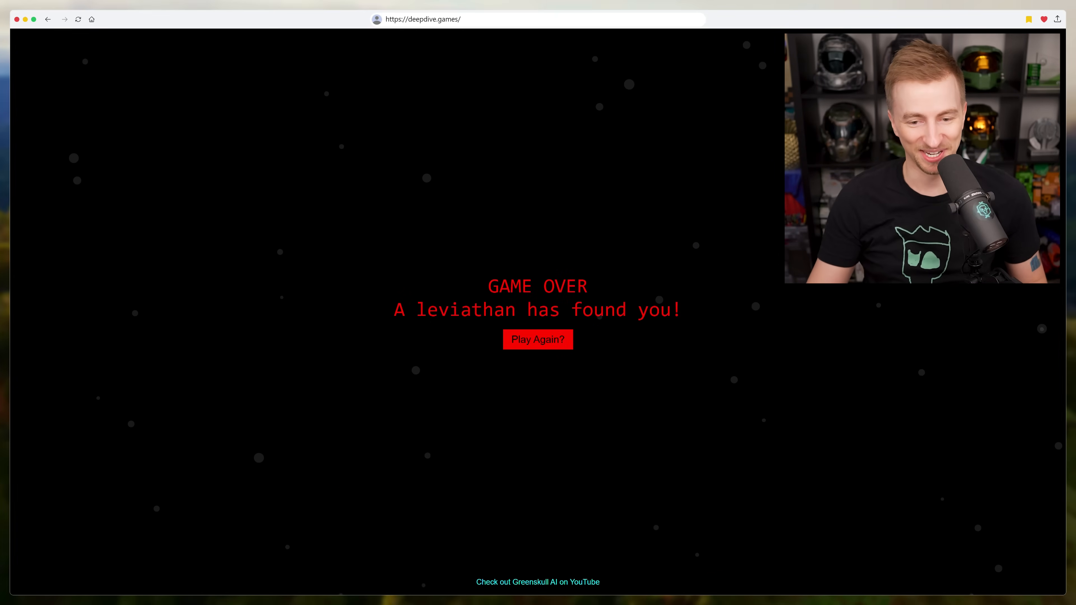
{"action": "mouse_move", "coordinate": [750, 425]}
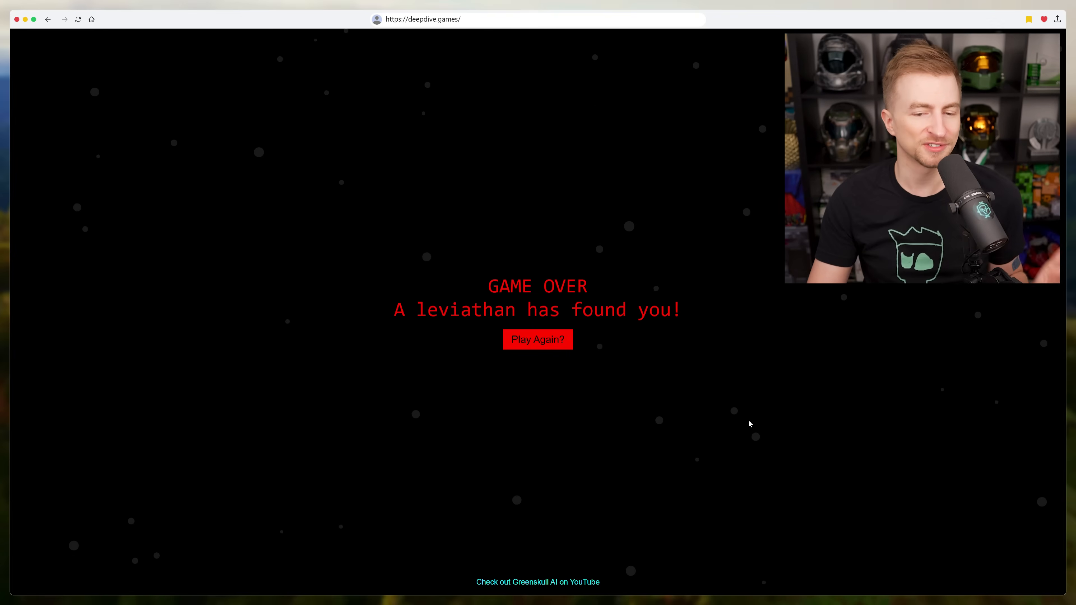
{"action": "mouse_move", "coordinate": [644, 553]}
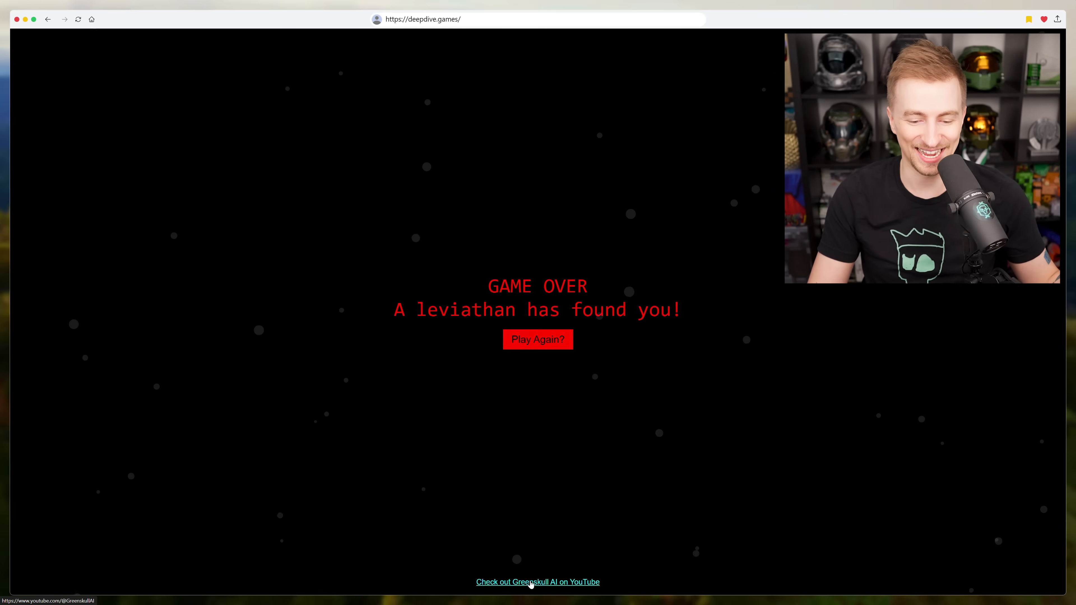
{"action": "left_click", "coordinate": [538, 582]}
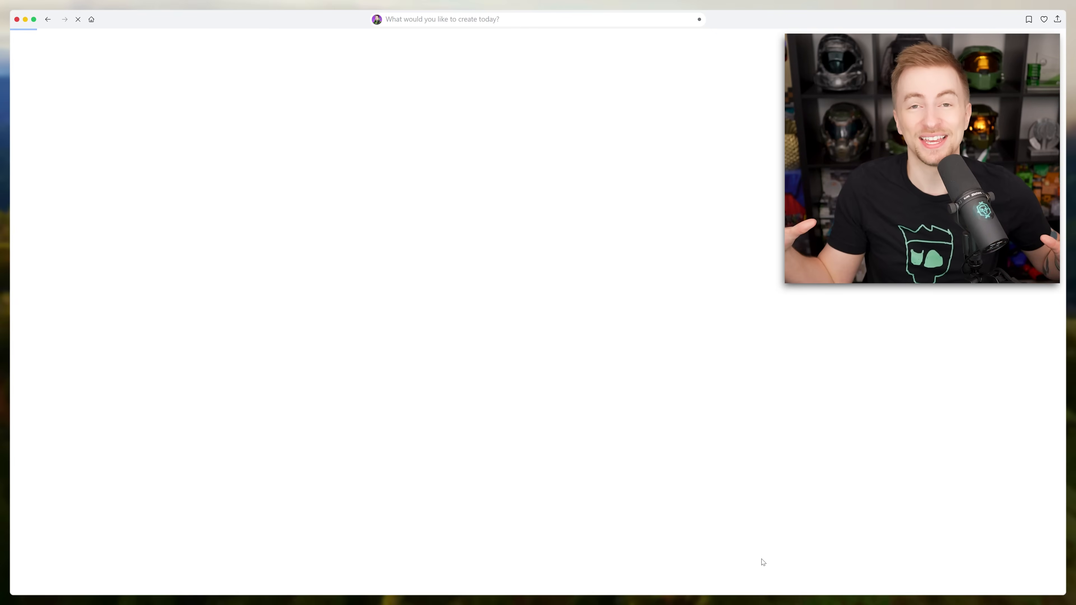
{"action": "type", "text": "https://www.youtube.com/@GreenskullAI"}
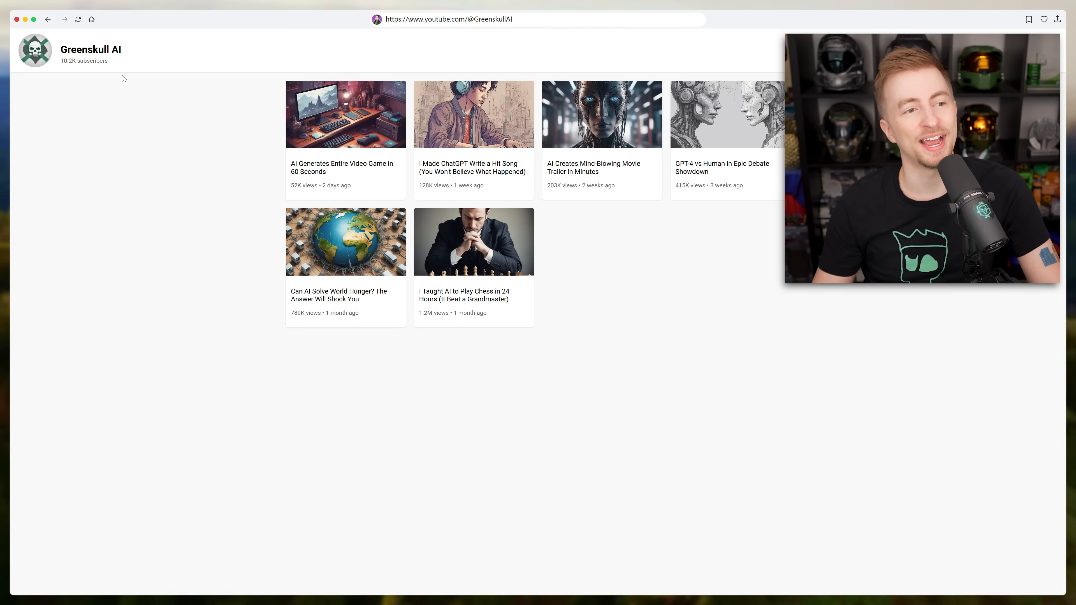
{"action": "mouse_move", "coordinate": [105, 142]}
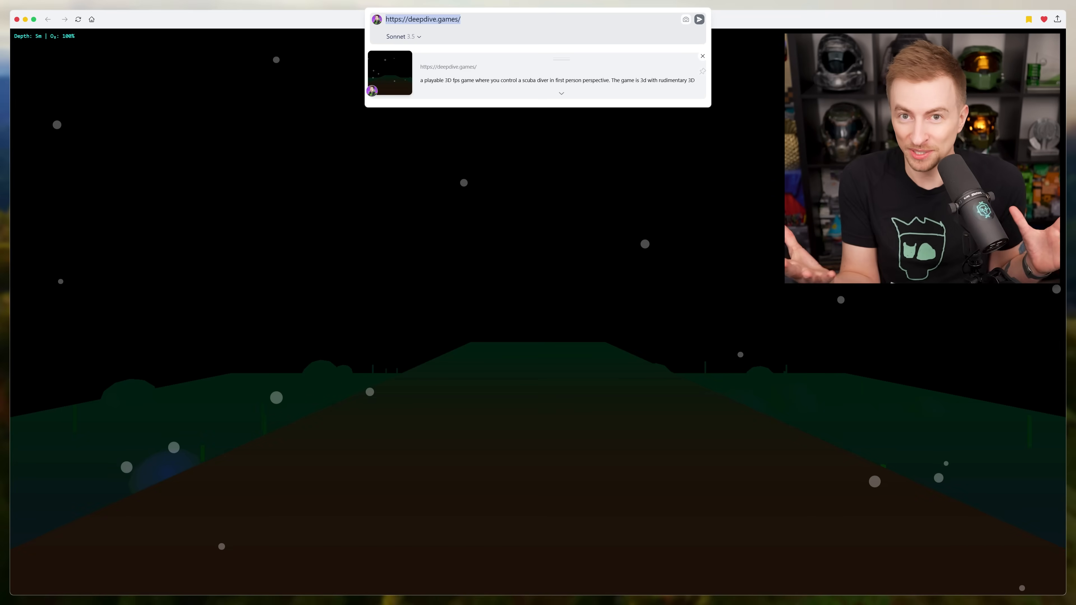
Step: Expand Deep Dive's full generation prompt describing the first-person 3D scuba-diving shipwreck game
{"action": "left_click", "coordinate": [561, 93]}
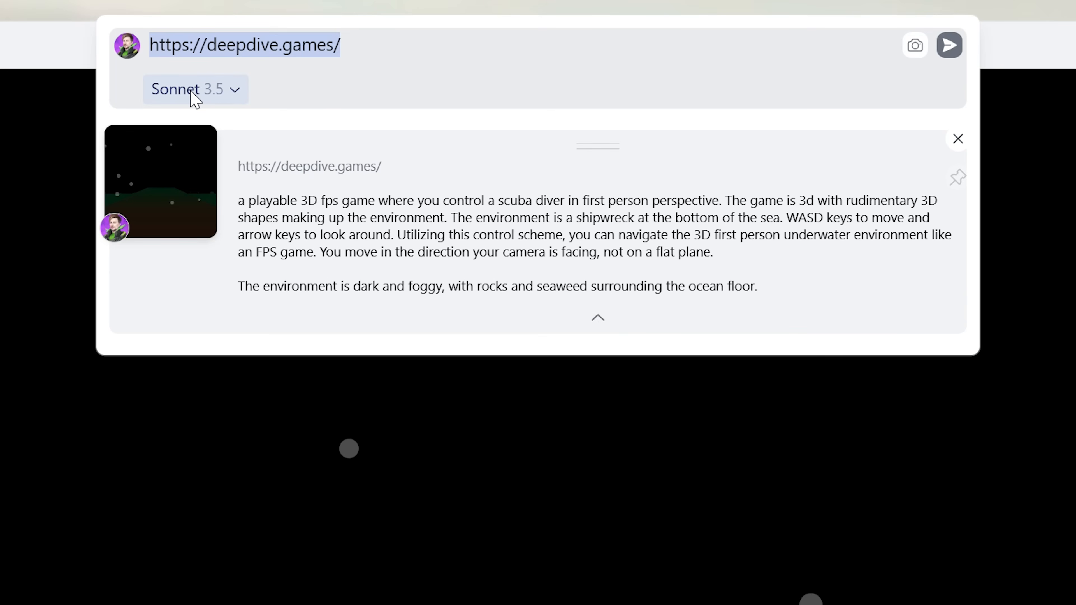
{"action": "left_click", "coordinate": [195, 90]}
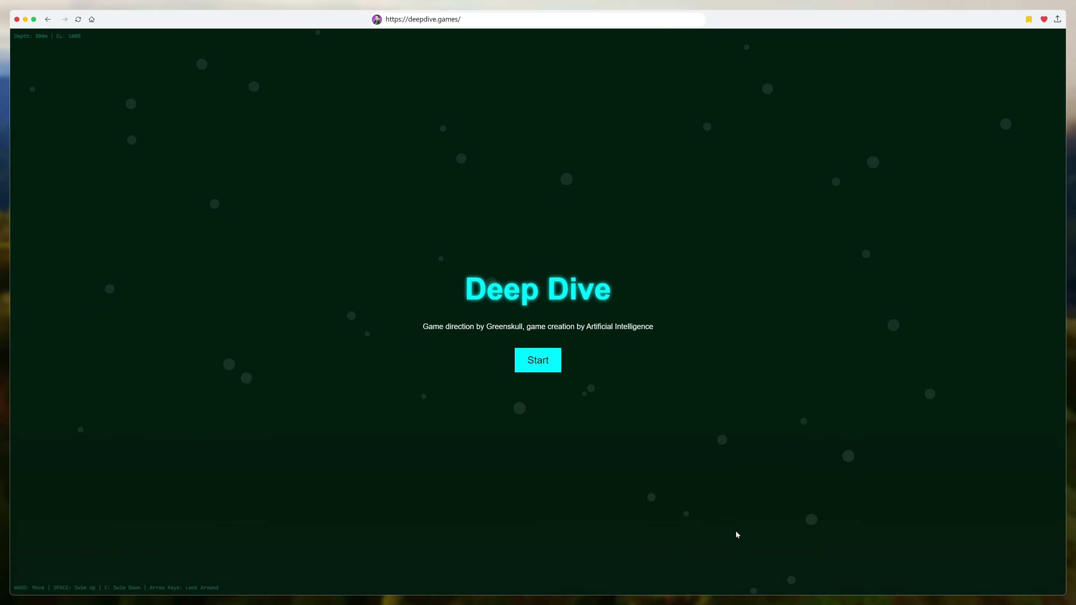
Step: Wait on the Deep Dive title screen with its Start button available
{"action": "left_click", "coordinate": [538, 360]}
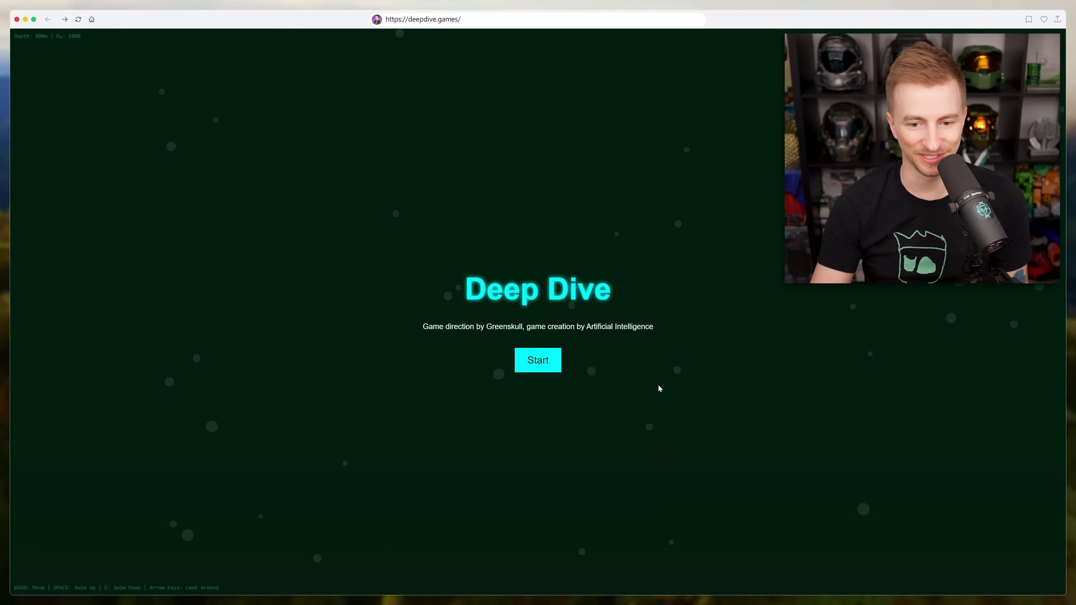
{"action": "left_click", "coordinate": [538, 360]}
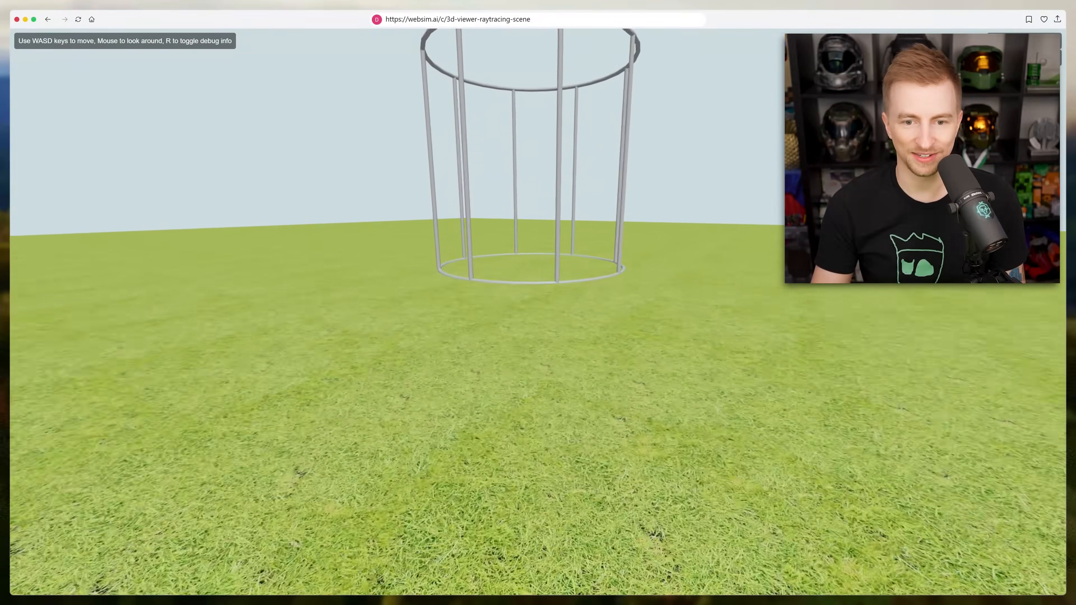
Step: Move forward through the 3D raytracing scene toward the wire cage on the grassy field
{"action": "key", "text": "w"}
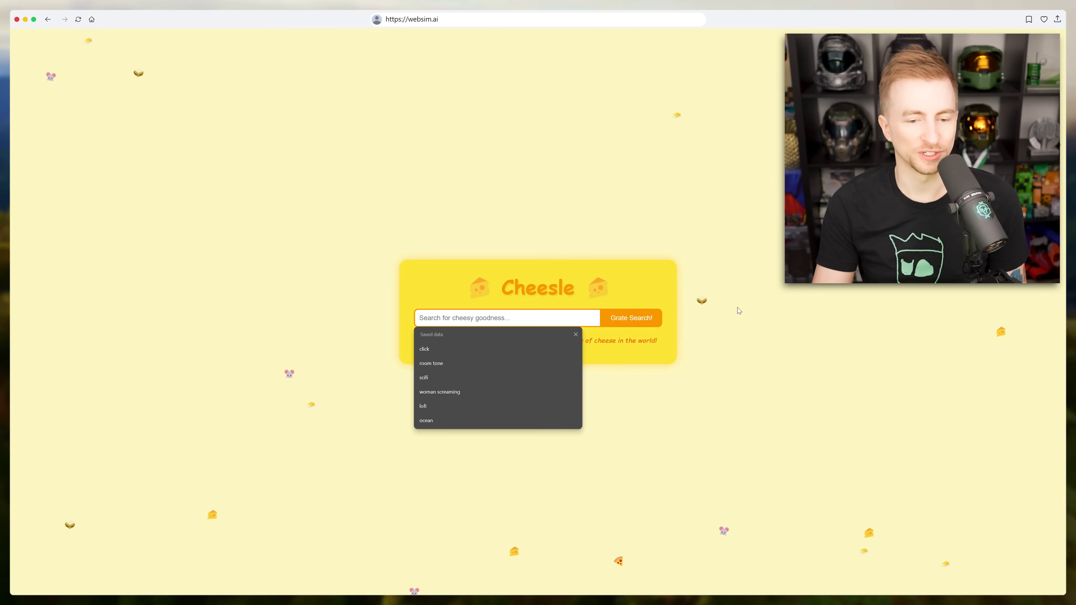
Step: Search Cheesle for green and follow the Uncover Green Cheese Myths result
{"action": "left_click", "coordinate": [630, 317]}
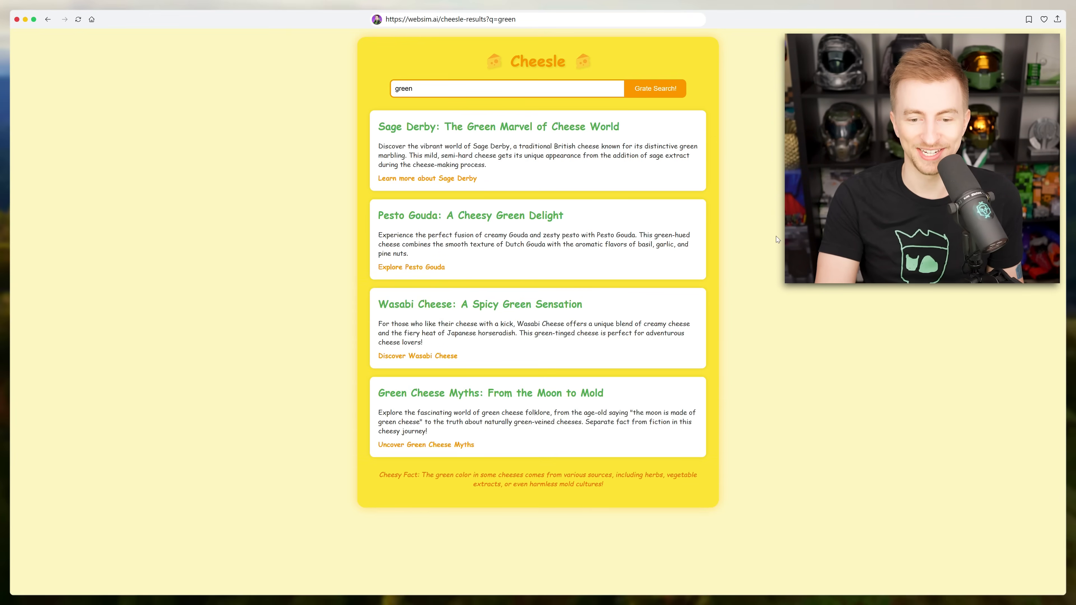
{"action": "left_click", "coordinate": [425, 444]}
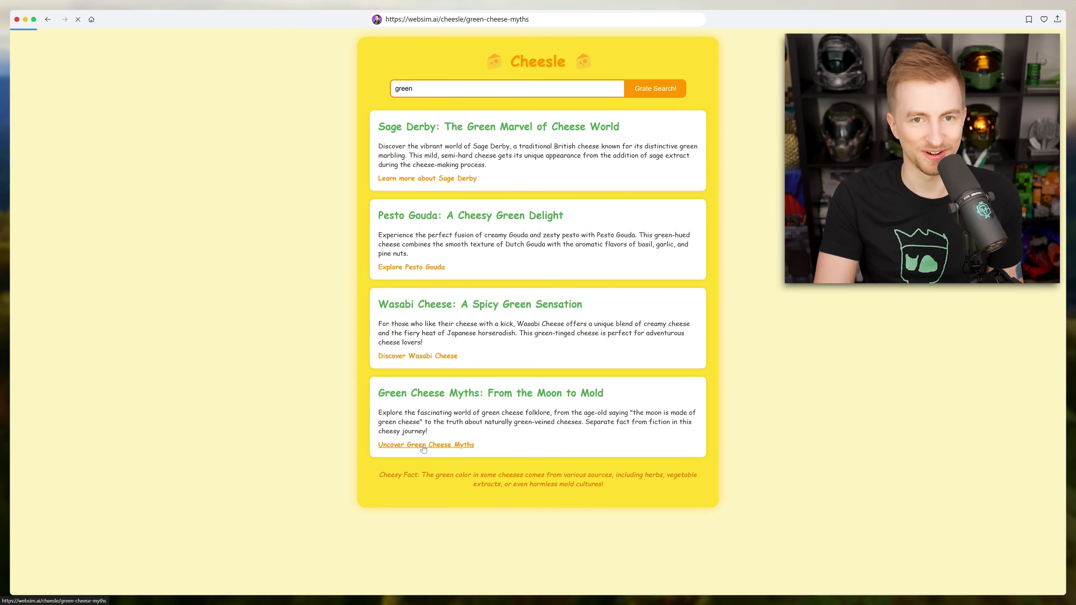
{"action": "left_click", "coordinate": [425, 445]}
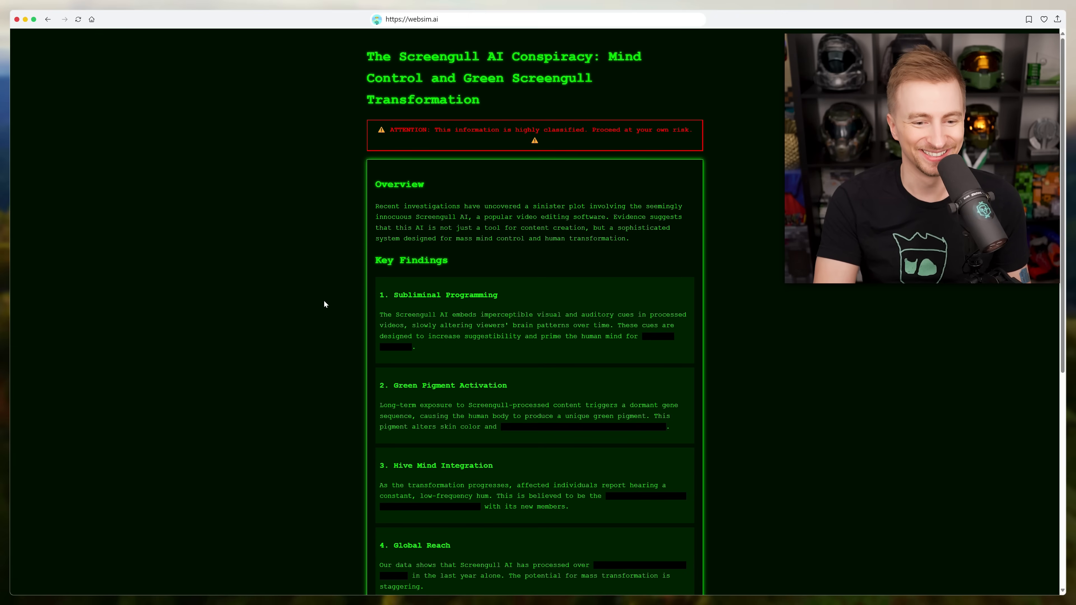
Step: Read down the Screengull conspiracy page, fetch a new Dog Dad joke, then move on to the Glubgle search site
{"action": "scroll", "scroll_direction": "down", "scroll_amount": 3}
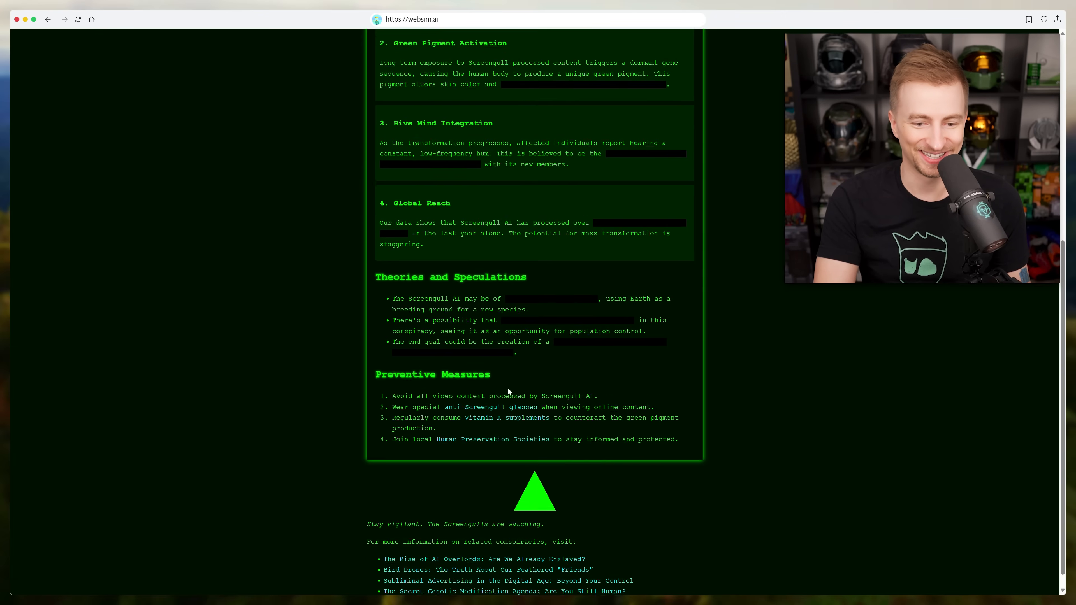
{"action": "scroll", "scroll_direction": "down", "scroll_amount": 3}
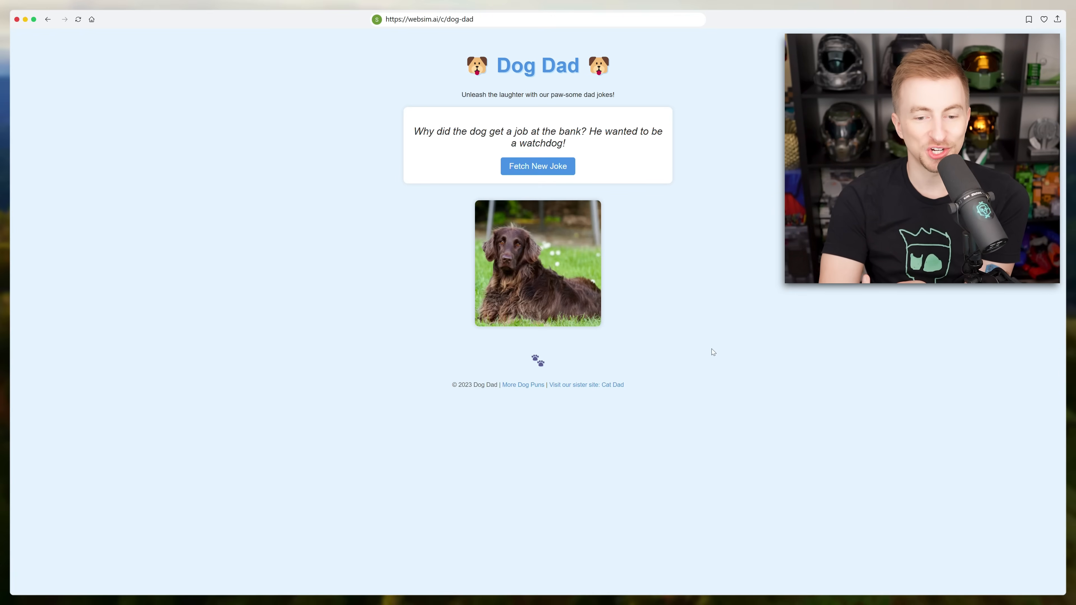
{"action": "left_click", "coordinate": [538, 166]}
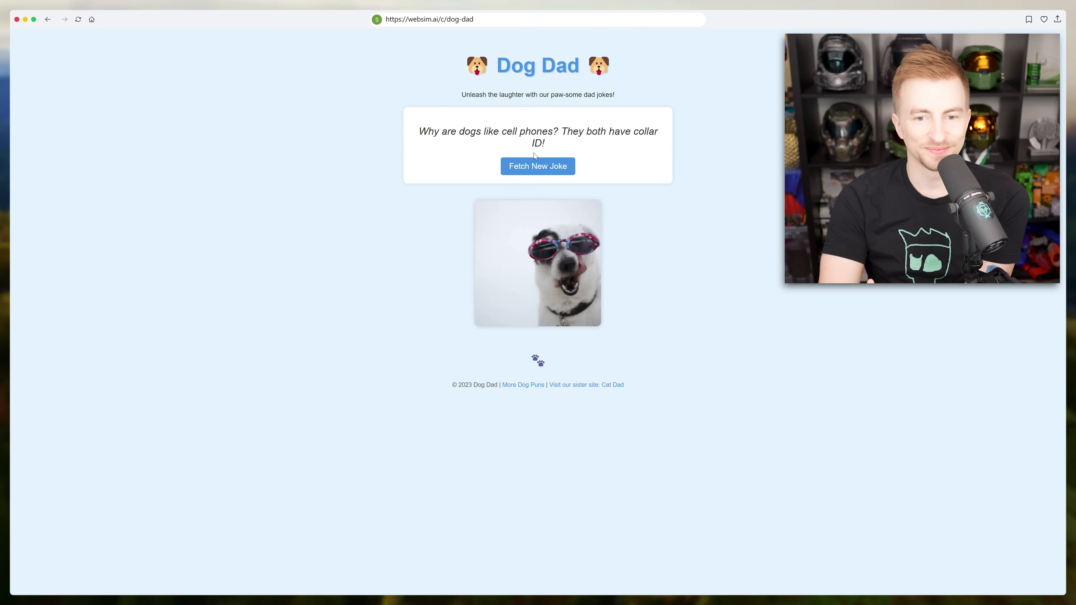
{"action": "left_click", "coordinate": [537, 166]}
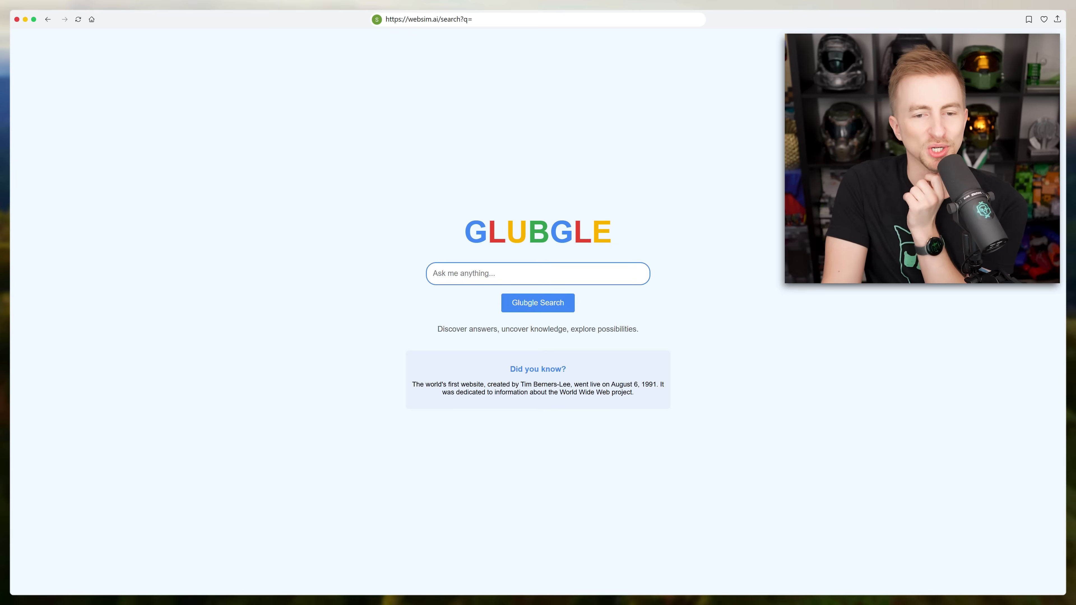
Step: Ask Glubgle the question 'why' through its search box
{"action": "left_click", "coordinate": [537, 273]}
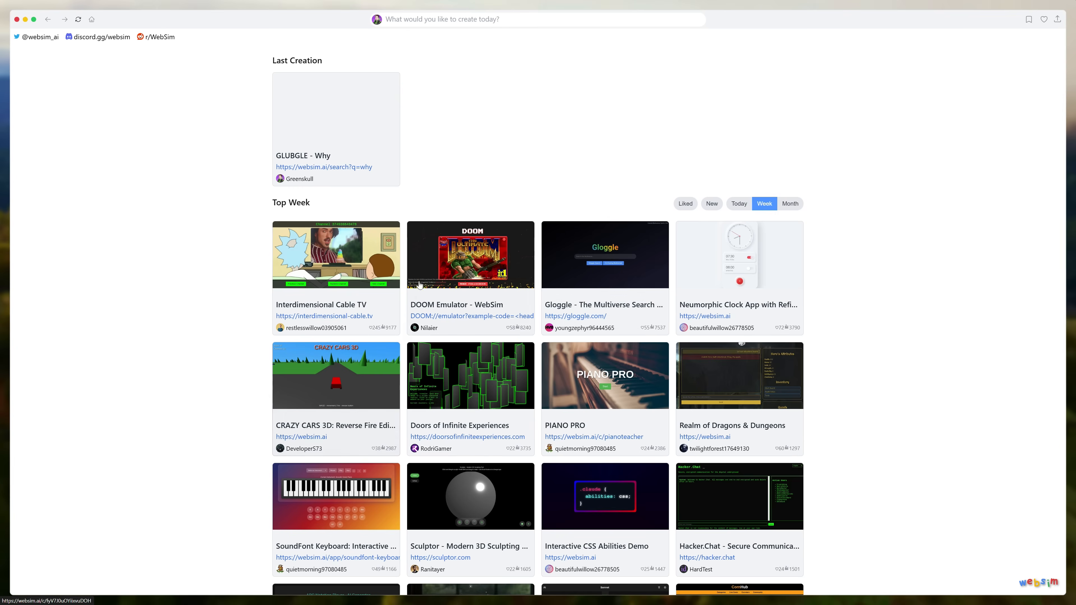
{"action": "mouse_move", "coordinate": [771, 357]}
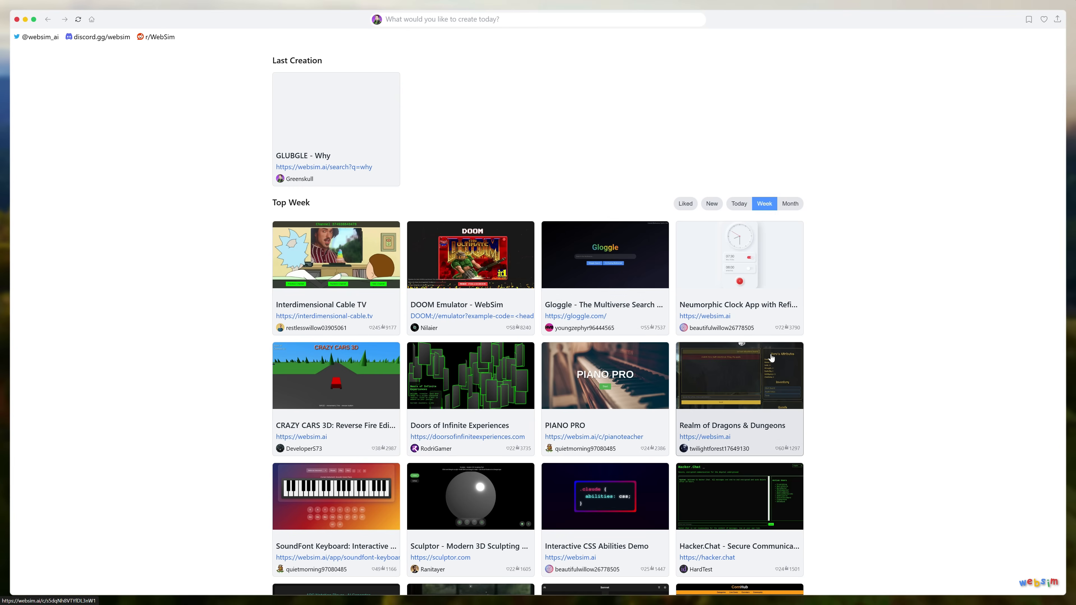
Step: Launch the DOOM Emulator creation from the Top Week grid
{"action": "left_click", "coordinate": [336, 375]}
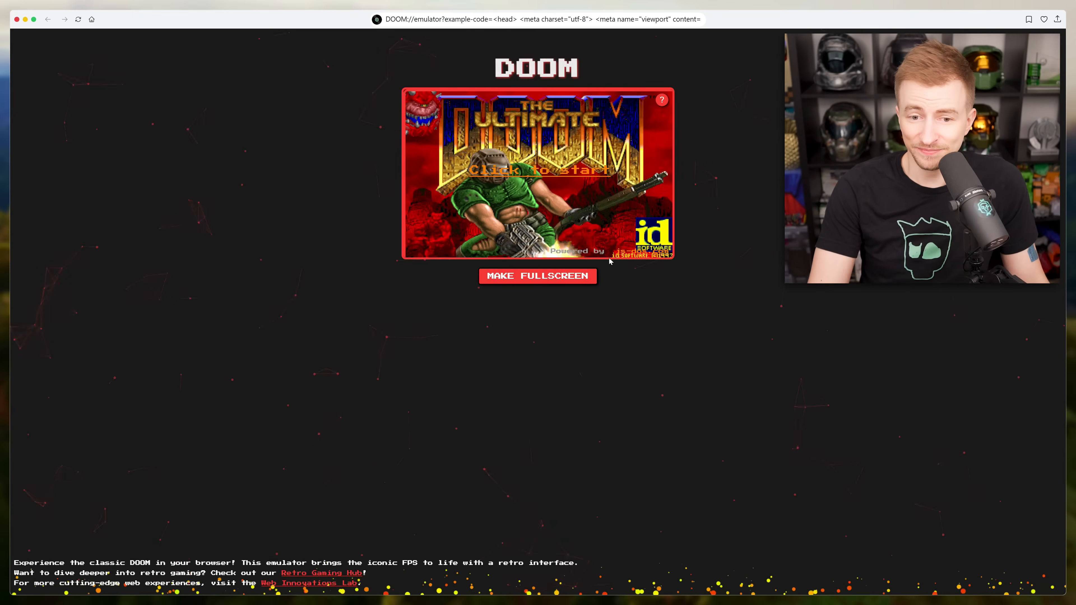
Step: Start DOOM from its title screen and enter the first level
{"action": "left_click", "coordinate": [537, 173]}
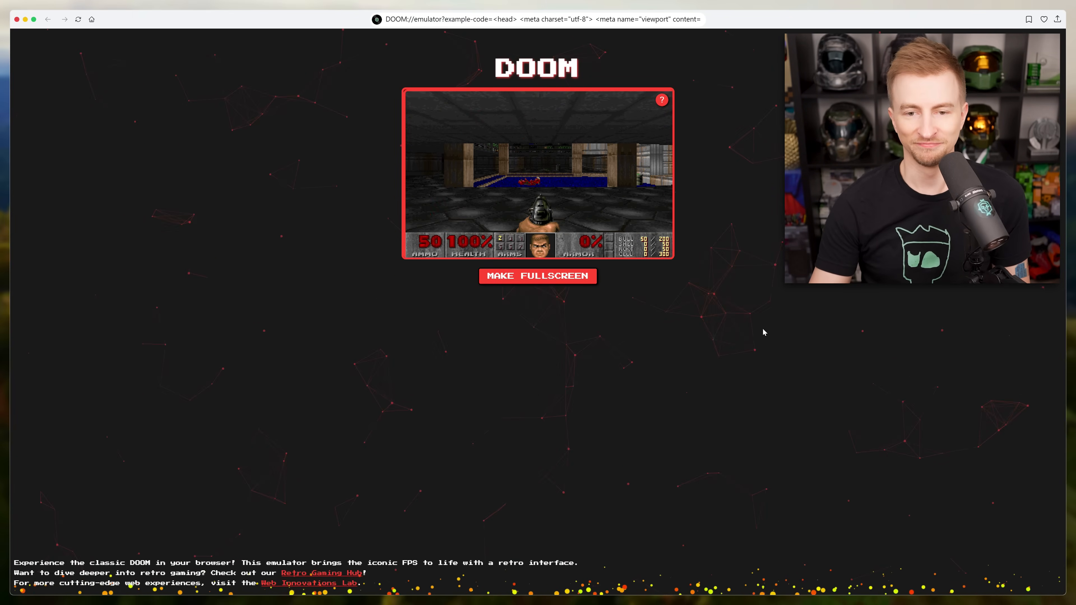
{"action": "left_click", "coordinate": [537, 275]}
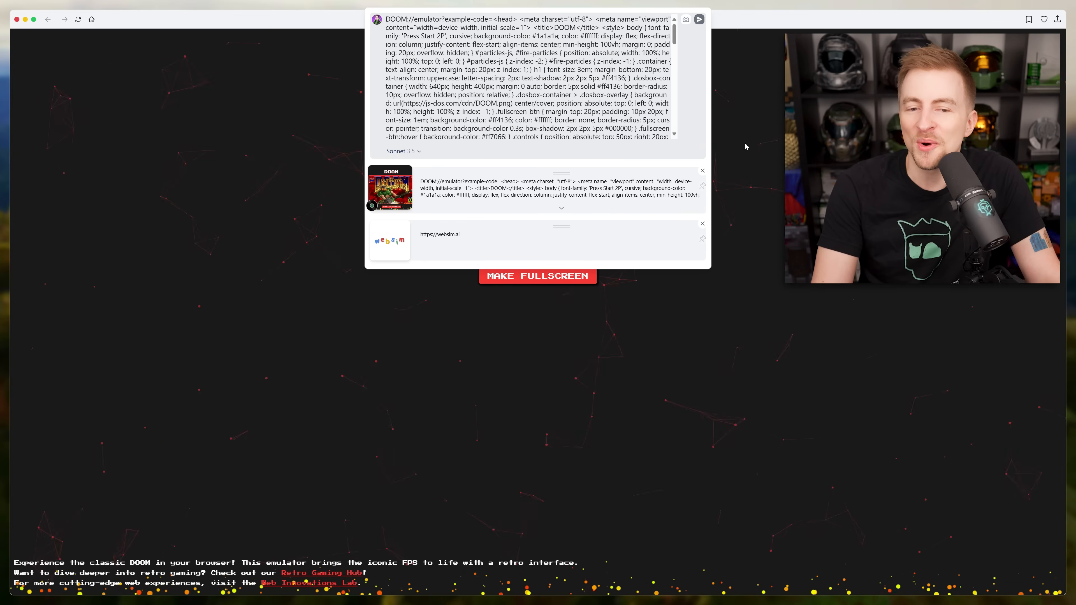
Step: Return to the gallery, scroll to the Minecraft Classic 0.30 Inspired World card and open it
{"action": "left_click", "coordinate": [699, 18]}
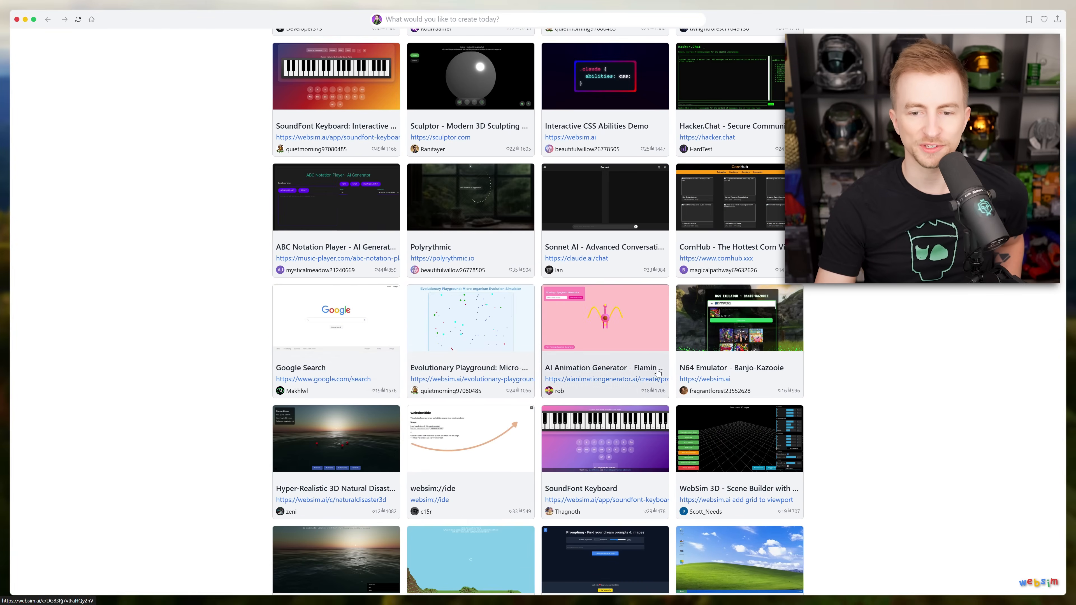
{"action": "scroll", "scroll_direction": "down", "scroll_amount": 3}
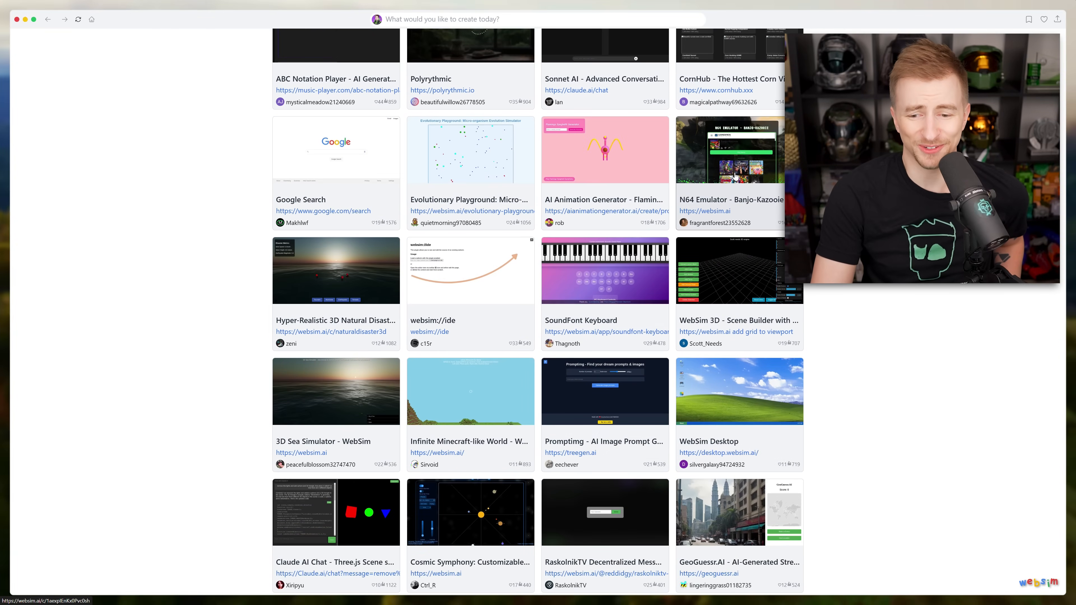
{"action": "scroll", "scroll_direction": "down", "scroll_amount": 3}
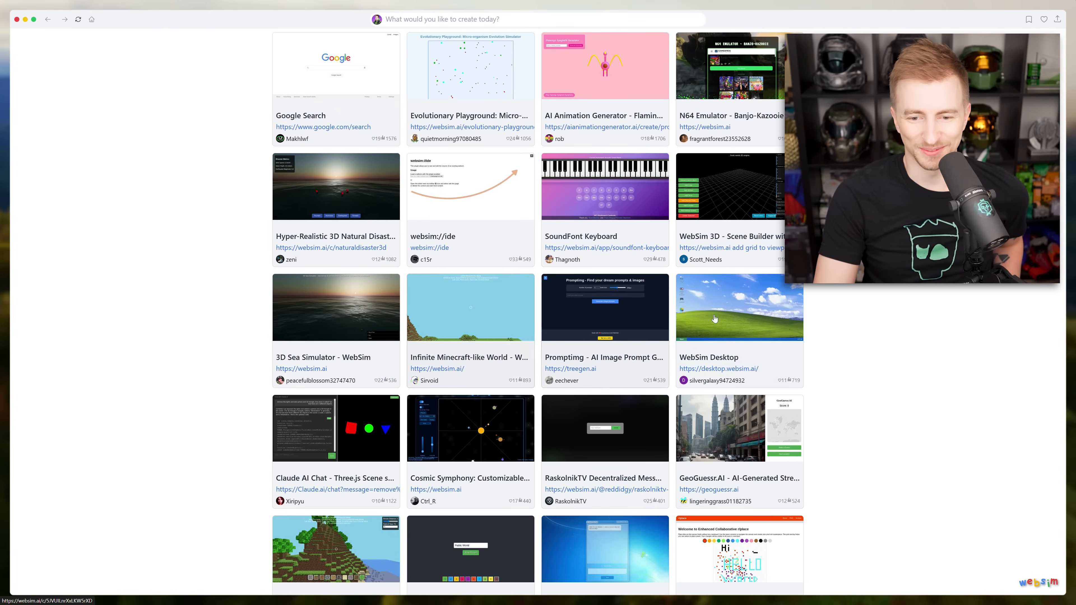
{"action": "scroll", "scroll_direction": "down", "scroll_amount": 3}
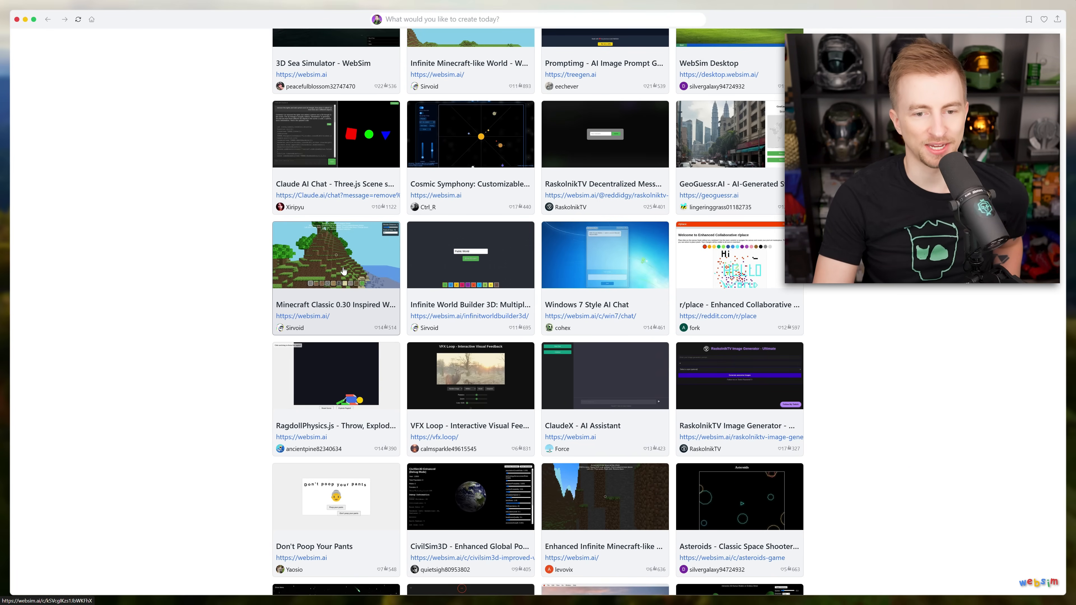
{"action": "left_click", "coordinate": [336, 254]}
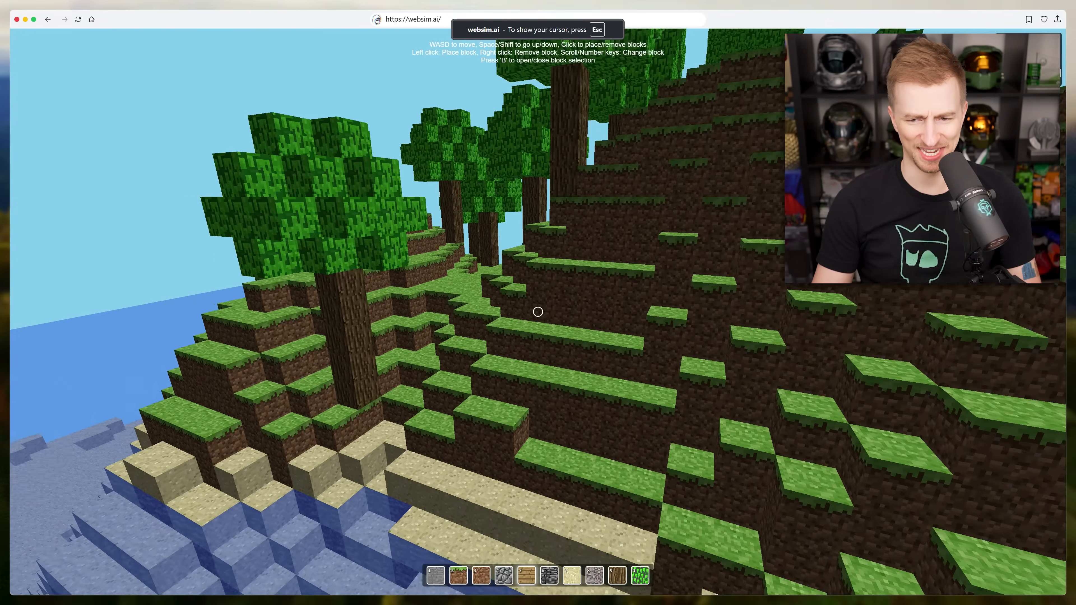
Step: Leave the Minecraft-style world and return to the WebSim home page
{"action": "left_click", "coordinate": [47, 19]}
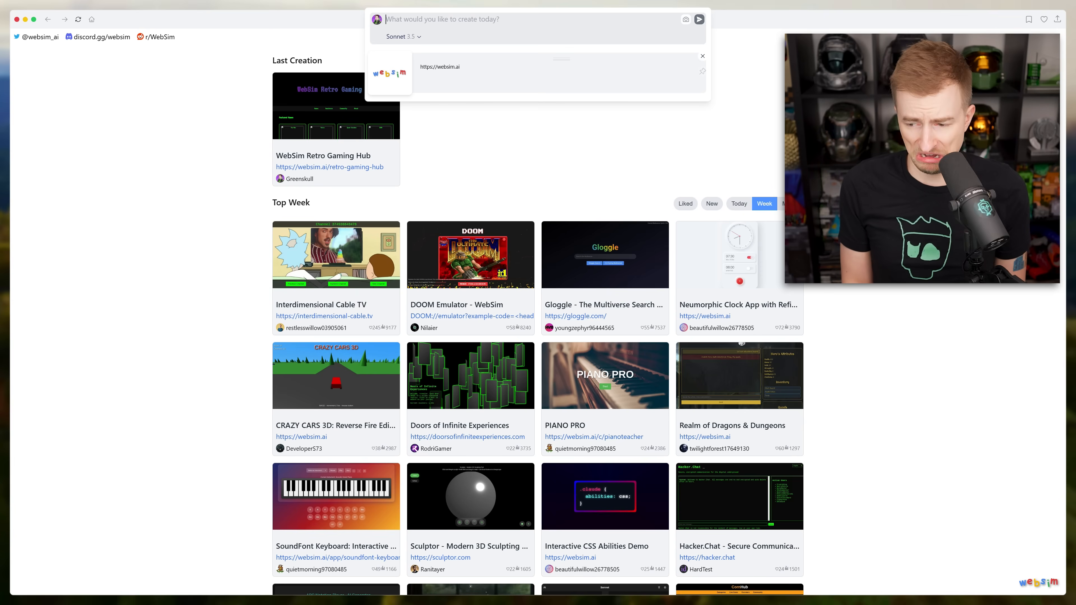
Step: Request a 2D playable game similar to Super Mario Bros in the prompt bar
{"action": "type", "text": "a 2D playable"}
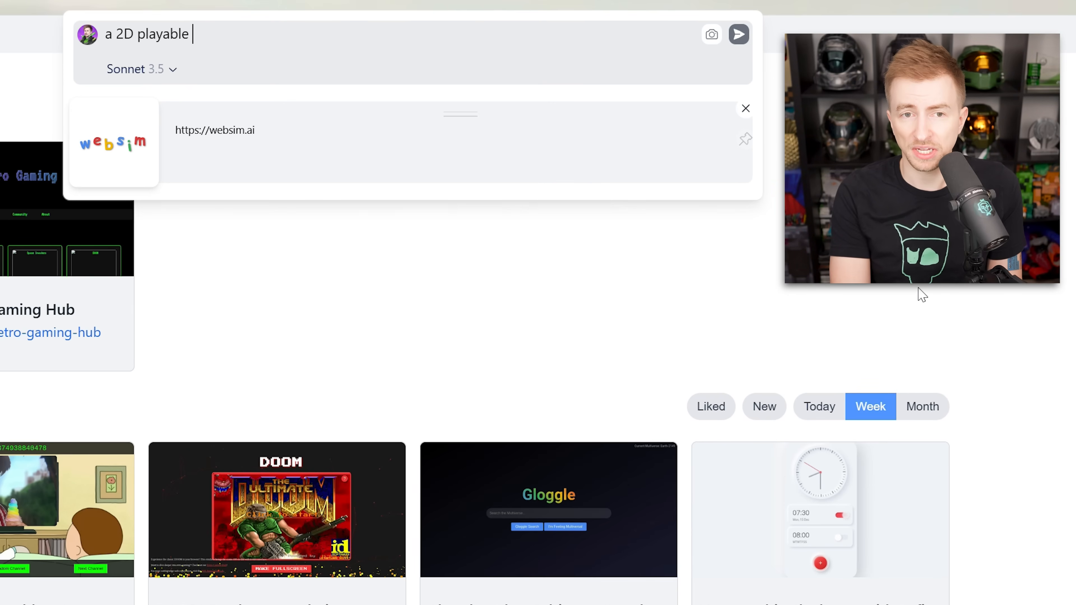
{"action": "type", "text": "game similar t"}
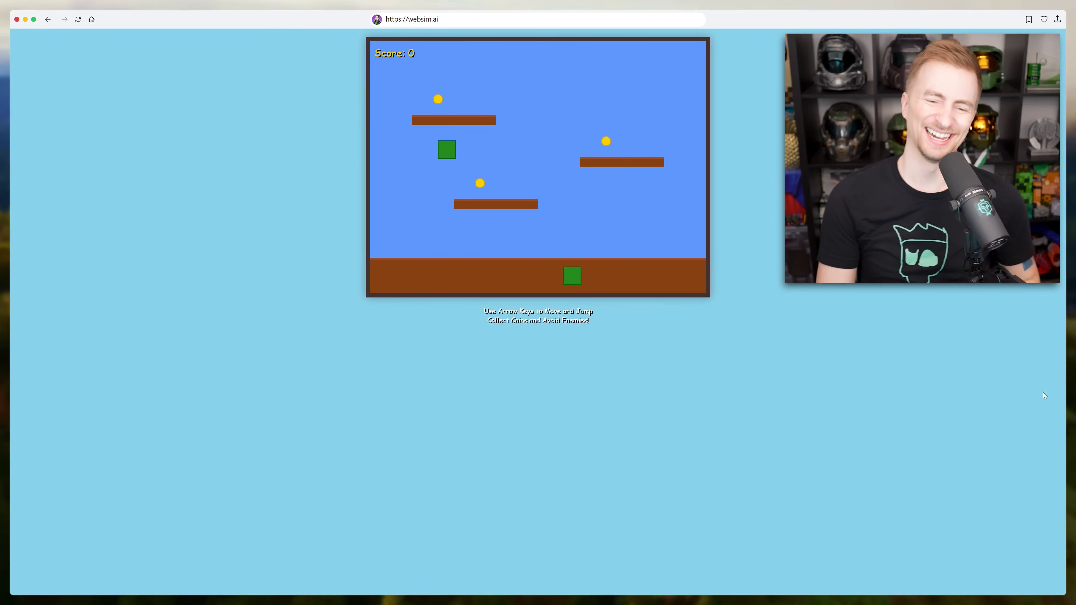
Step: Focus the prompt bar to request a change to the generated platformer
{"action": "left_click", "coordinate": [106, 21]}
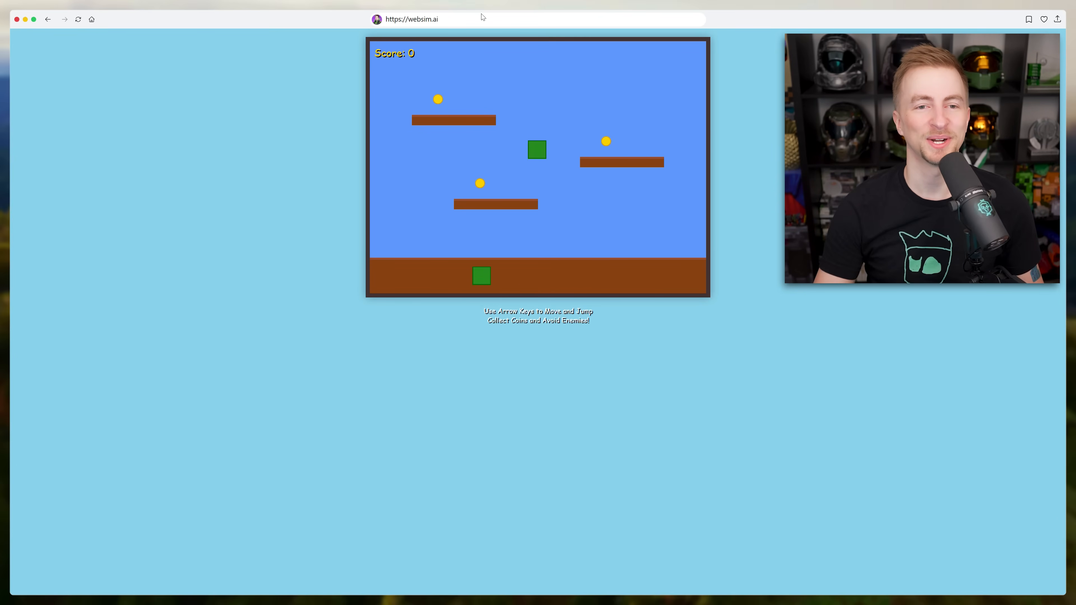
Step: Submit a request that the map continue vertically when jumping until reaching space
{"action": "type", "text": "when I jump"}
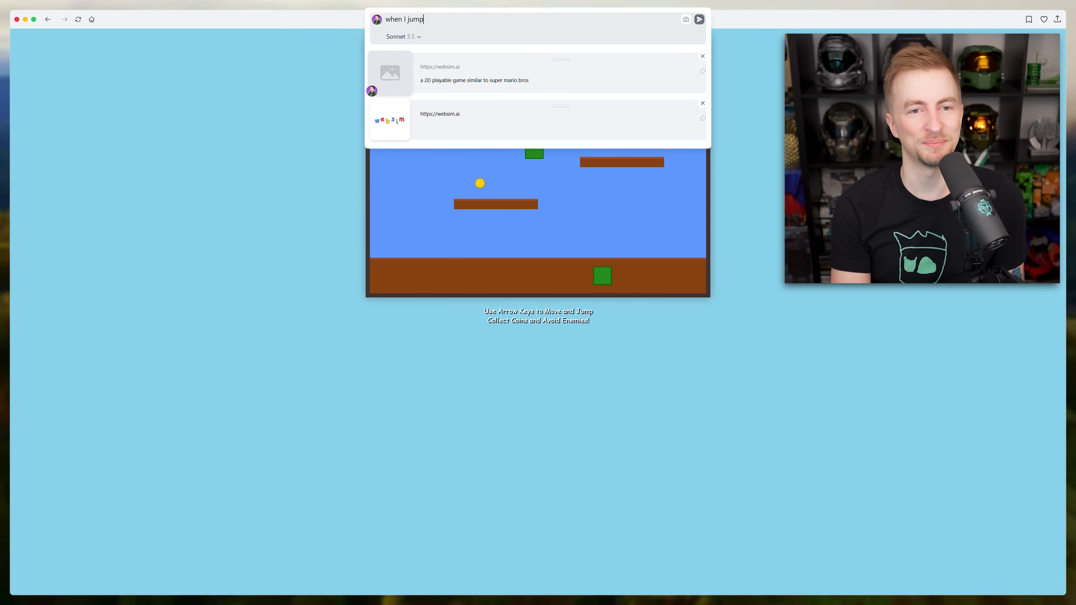
{"action": "type", "text": ", I want the map to continue vertically"}
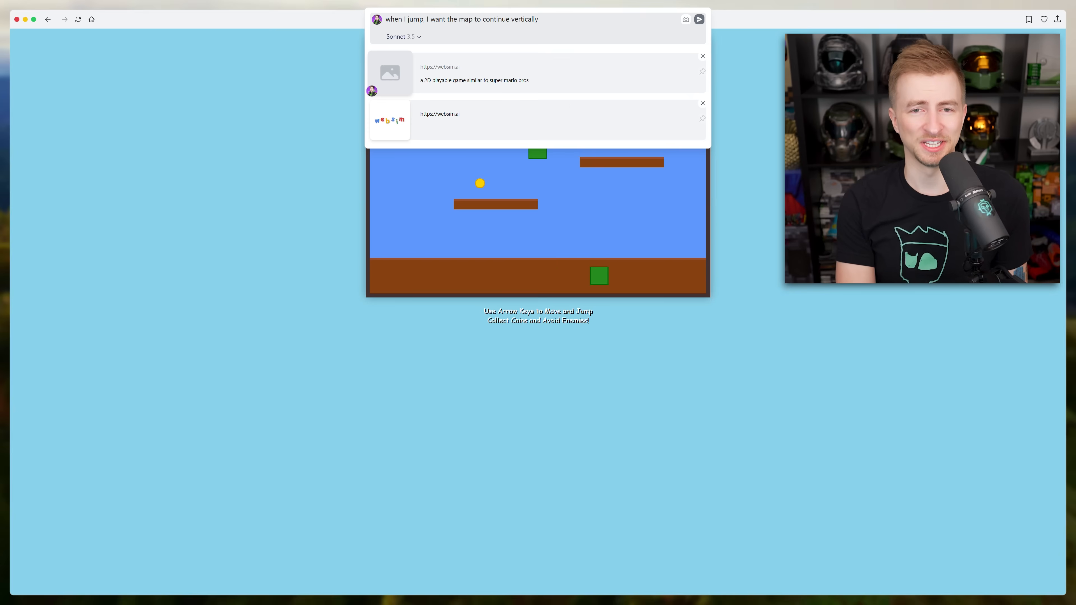
{"action": "type", "text": "until I reach spa"}
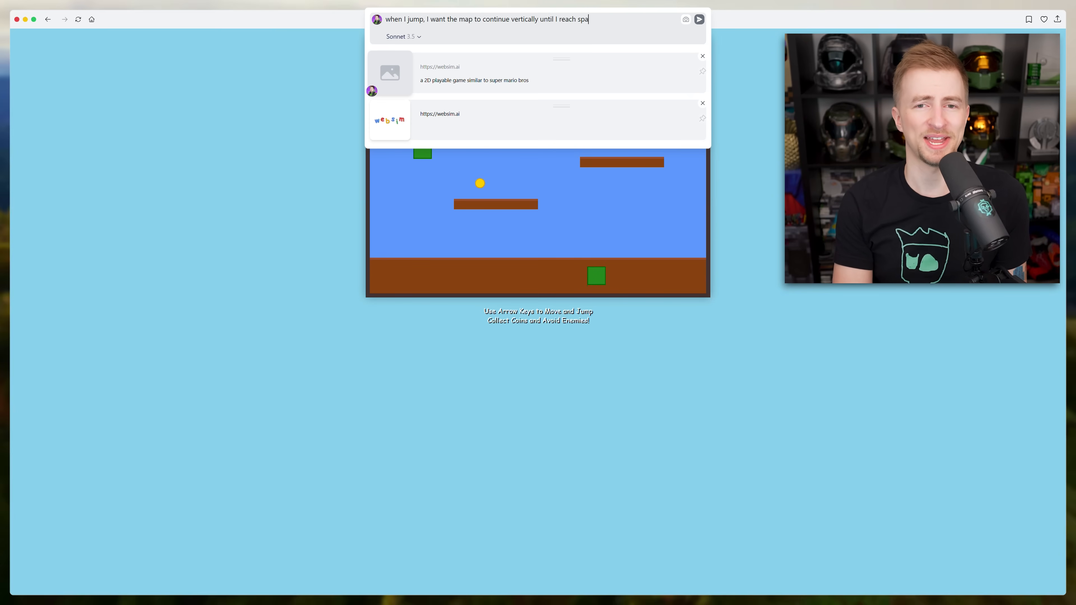
{"action": "left_click", "coordinate": [699, 18]}
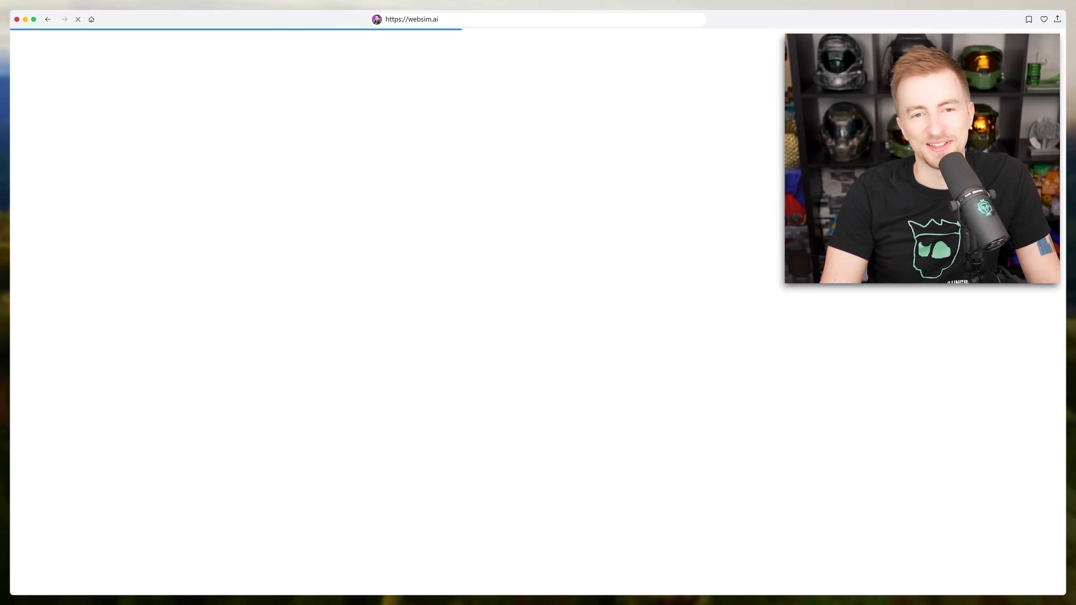